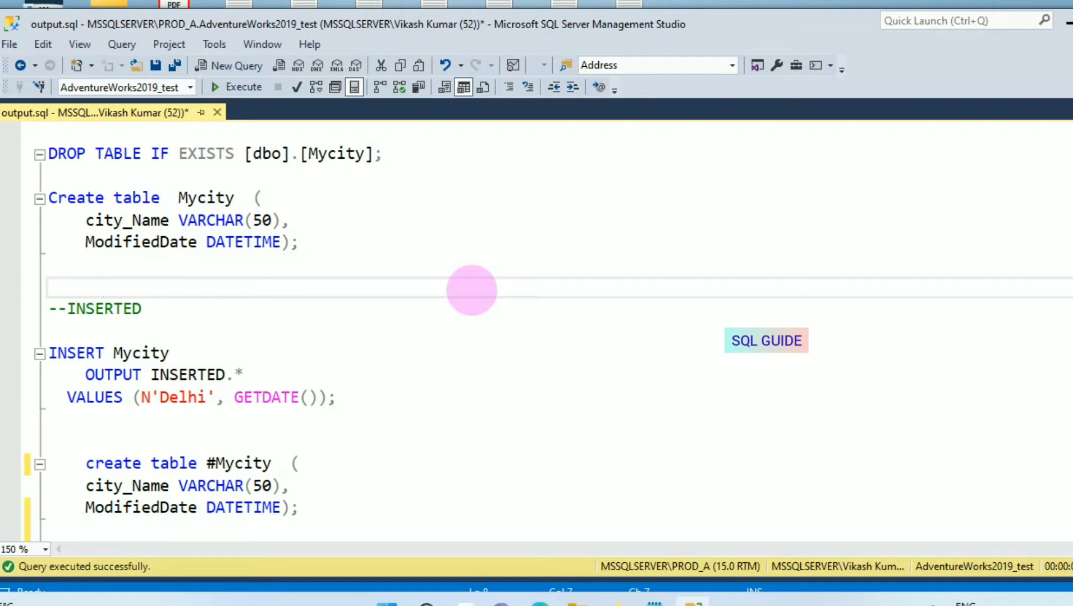
mouse_move(211, 220)
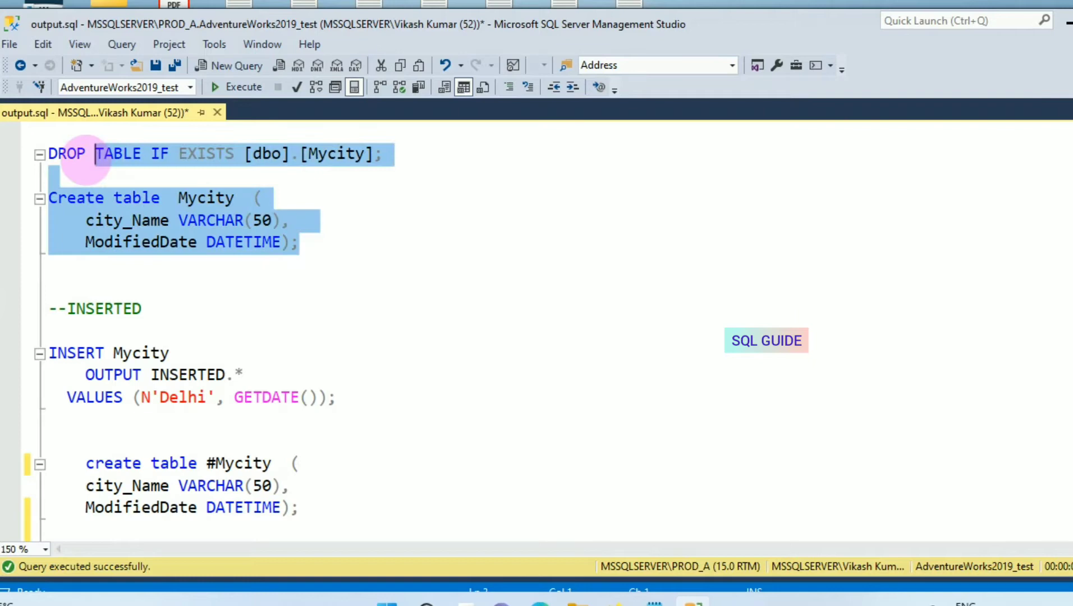
Step: Execute the earlier batches and create the #Mycity temp table
click(235, 87)
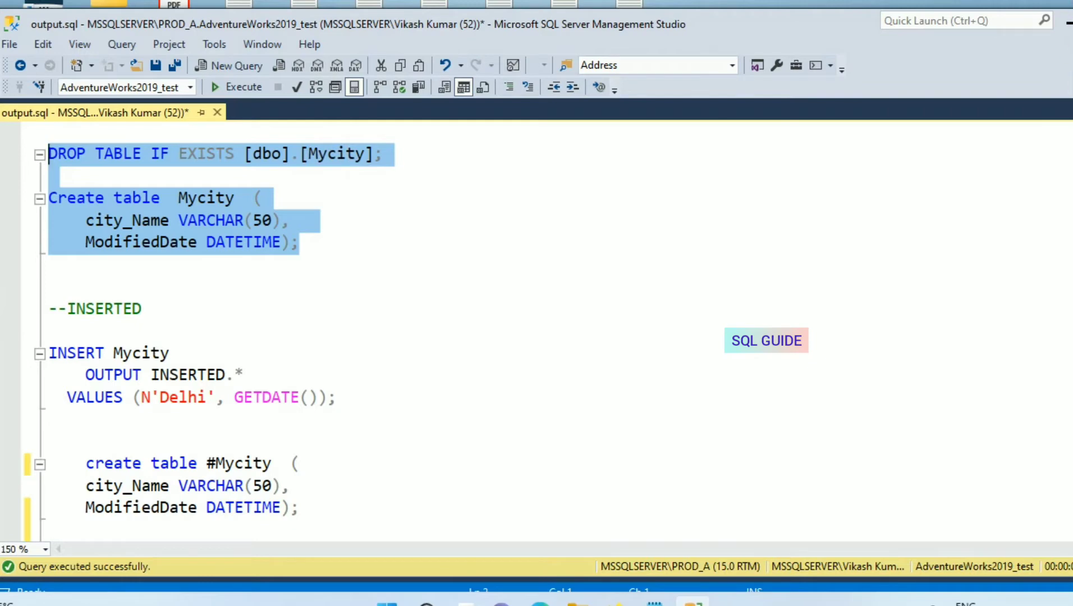
scroll(down, 3)
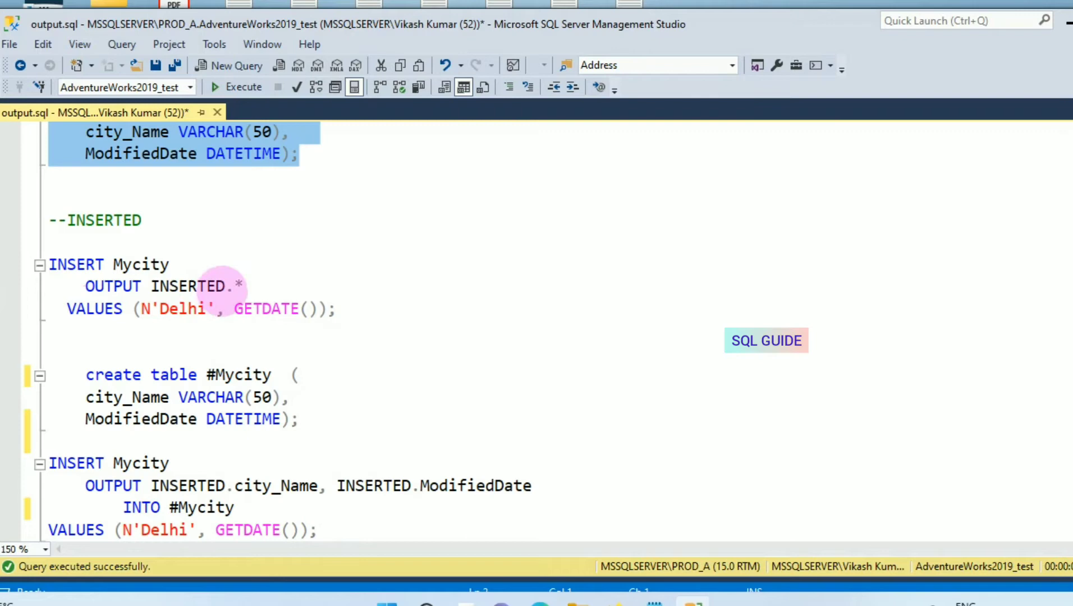
mouse_move(213, 286)
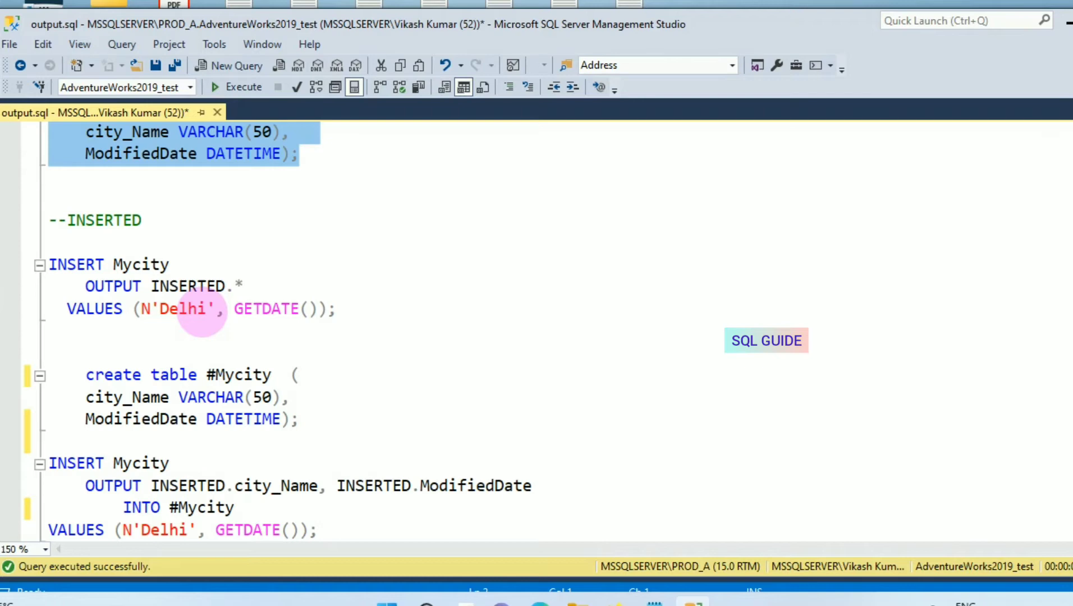
mouse_move(223, 285)
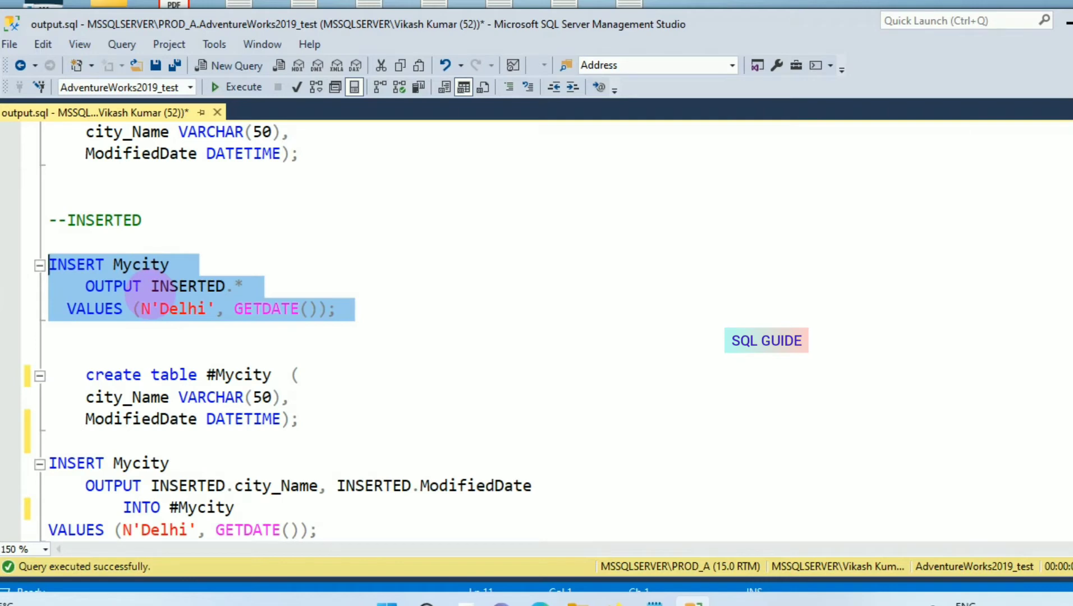
click(150, 286)
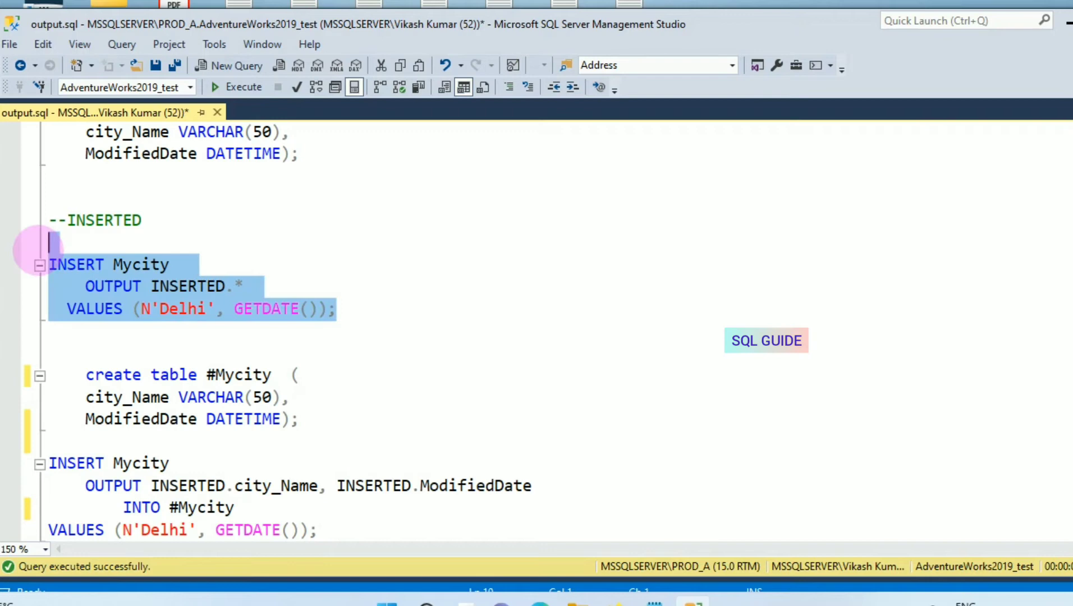
click(244, 86)
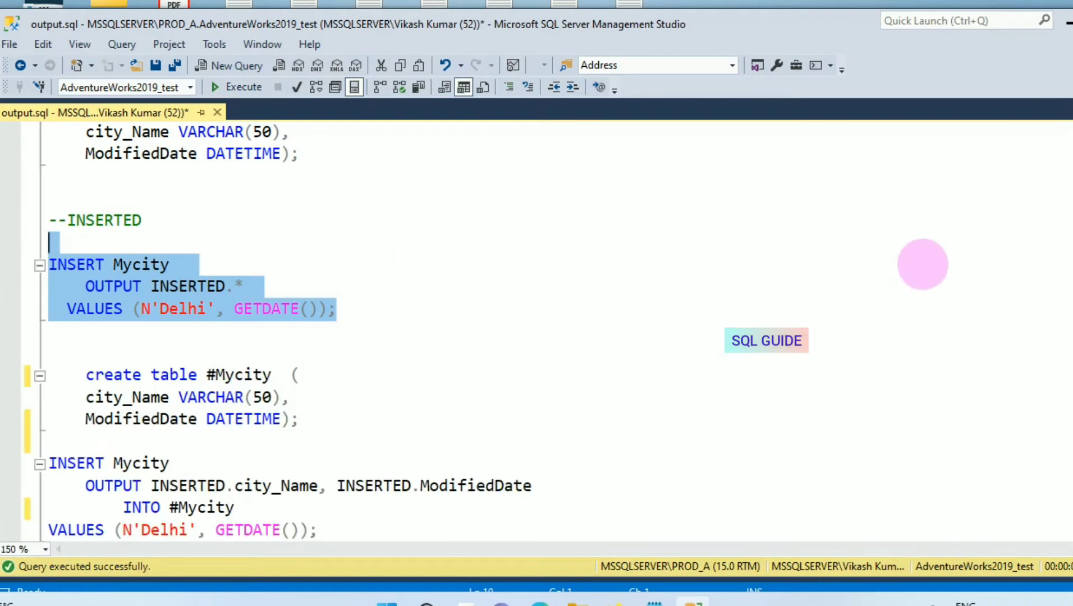
scroll(down, 3)
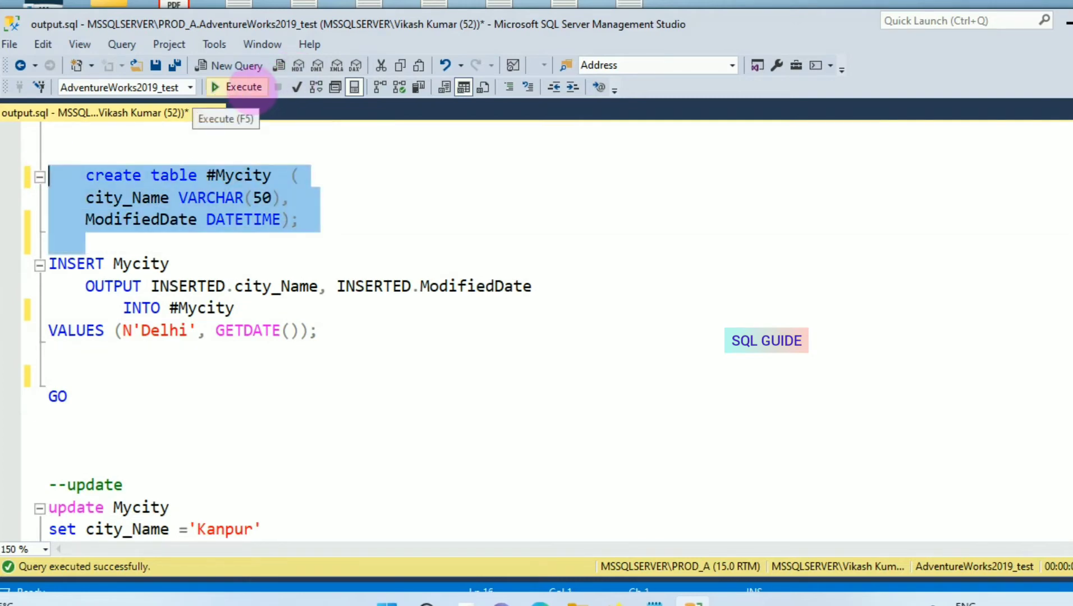
click(242, 87)
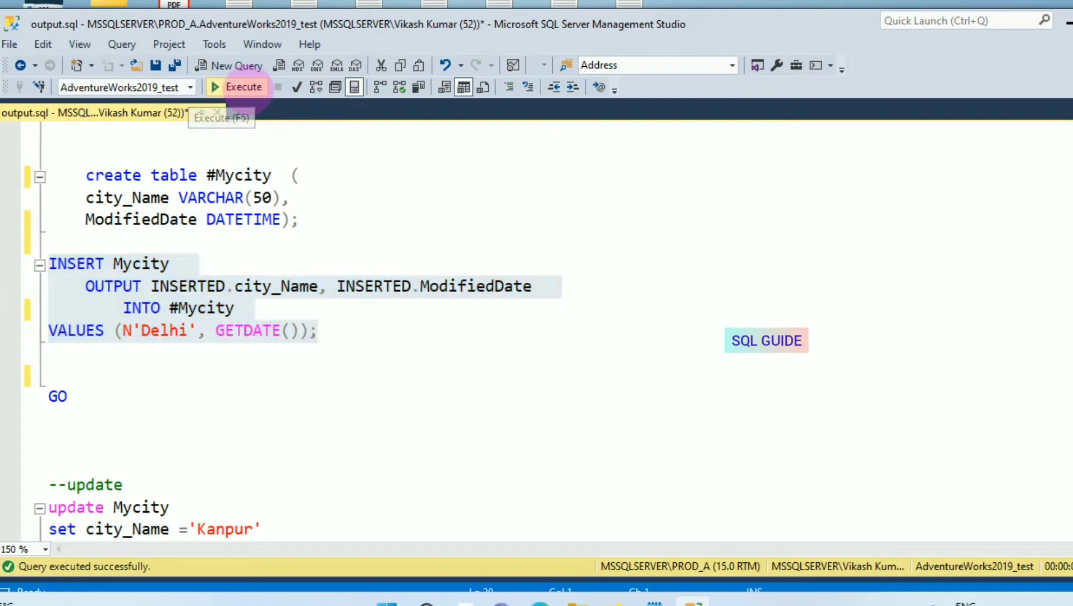
Step: Run the Delhi insert with OUTPUT INTO #Mycity and pick out the #Mycity name
click(243, 86)
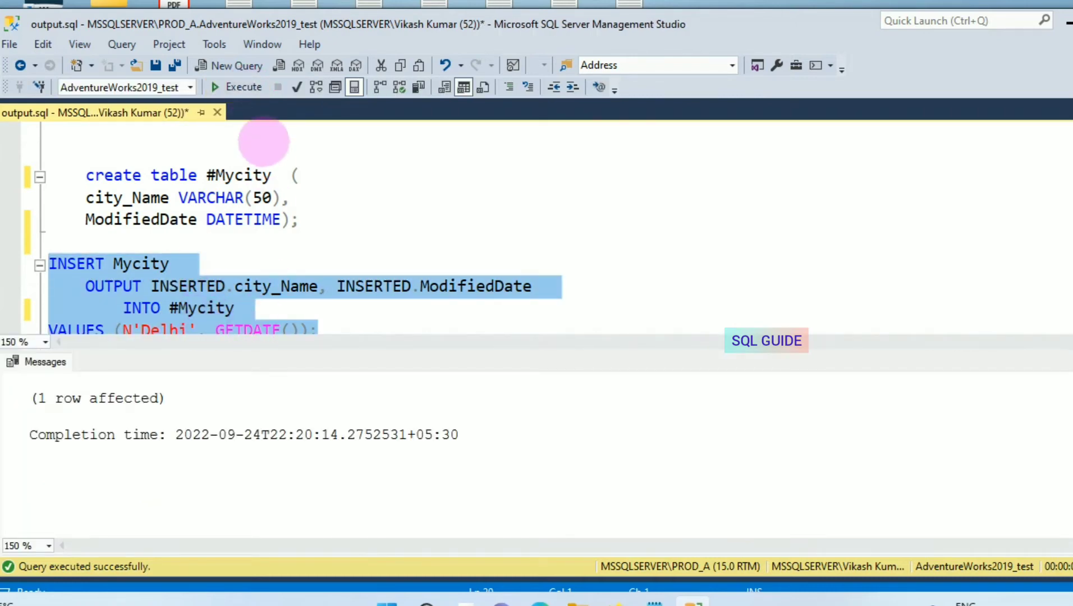
click(238, 87)
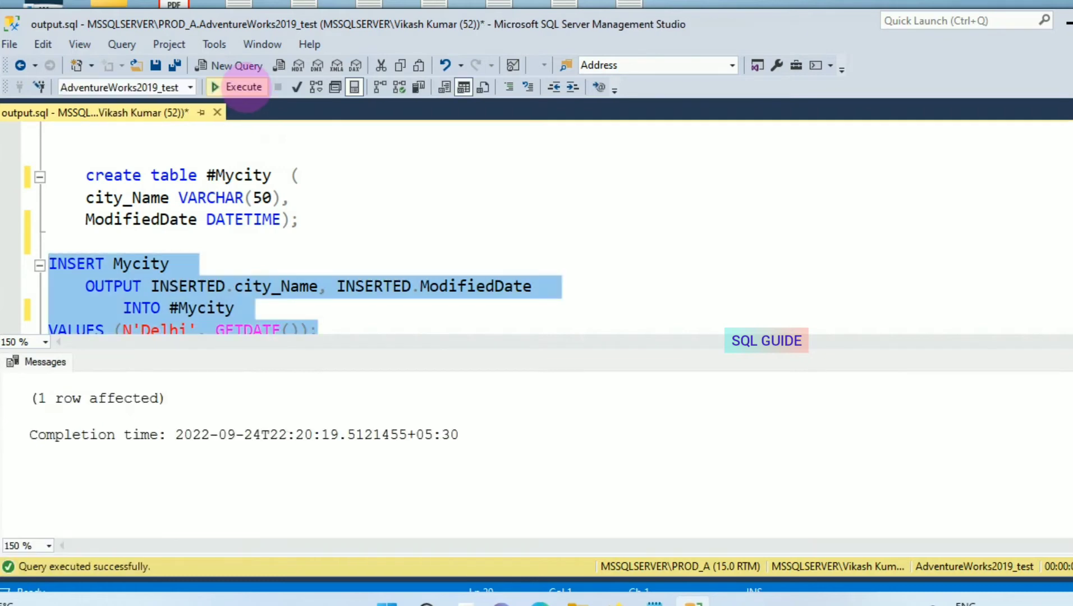
click(237, 87)
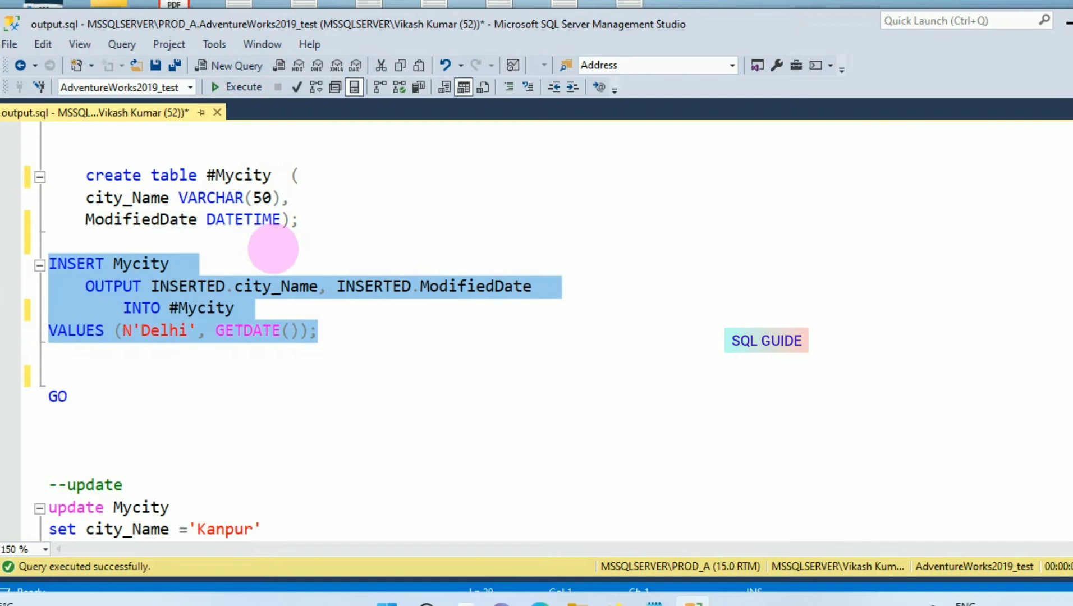
double_click(240, 175)
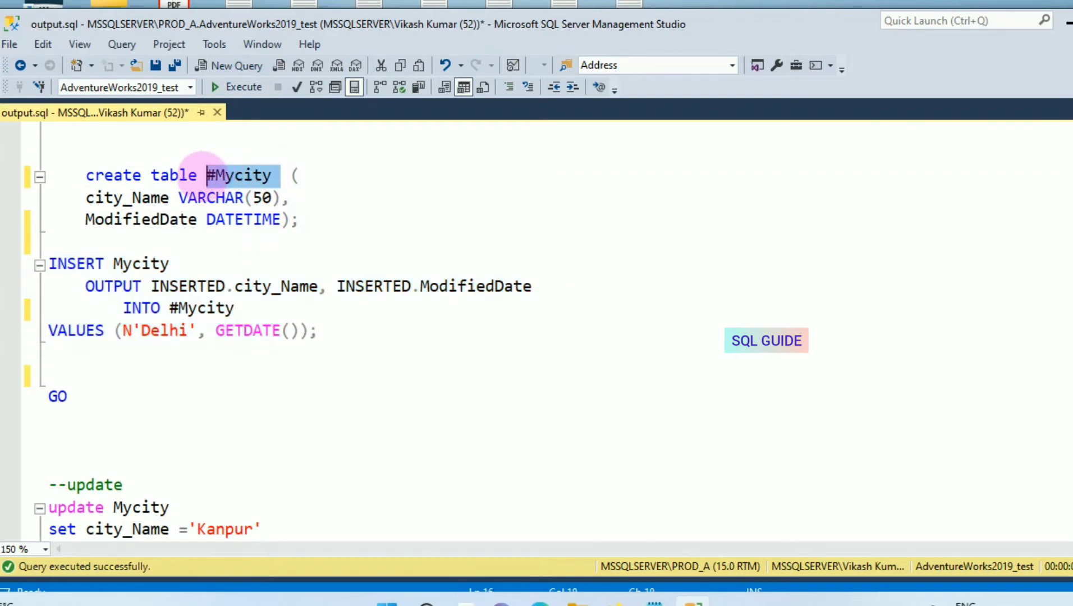
Step: Add 'select * from #Mycity', run it to see the three Delhi rows, then hide the results
text(selec)
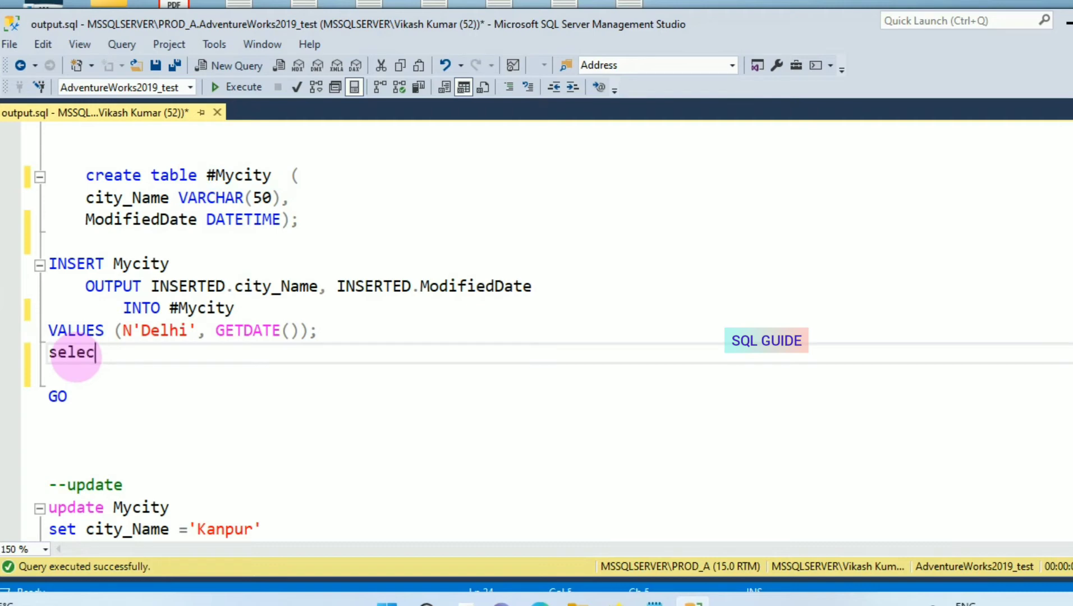
text(t)
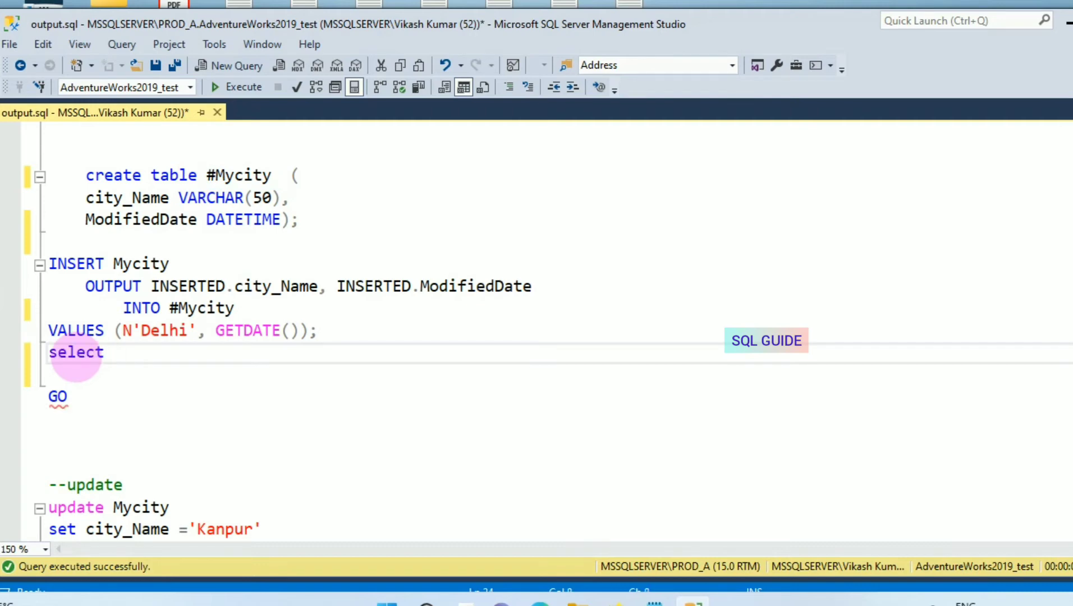
text(* from)
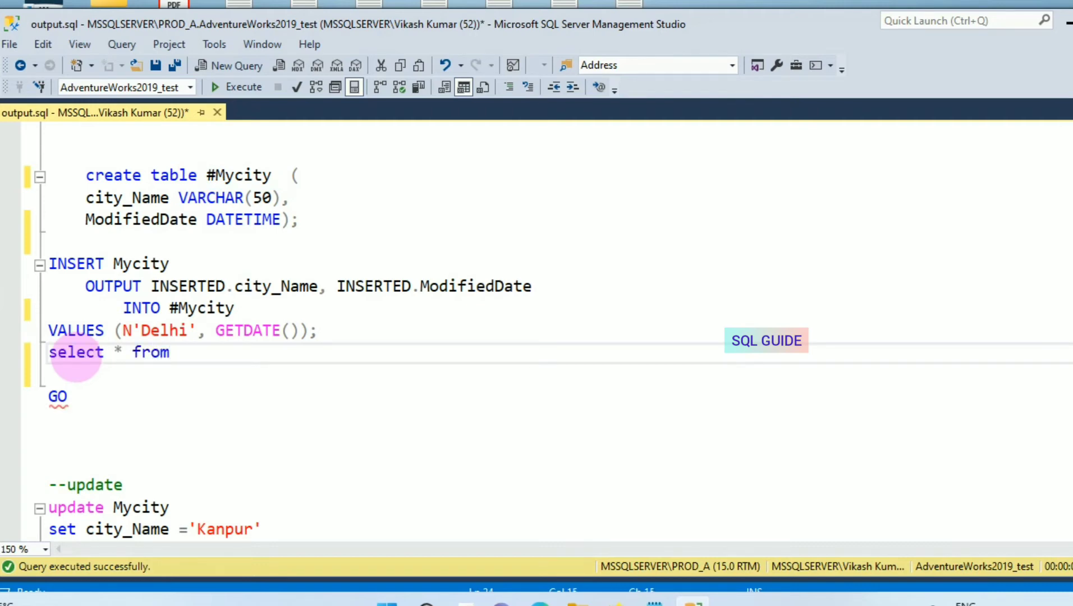
text(#Mycity)
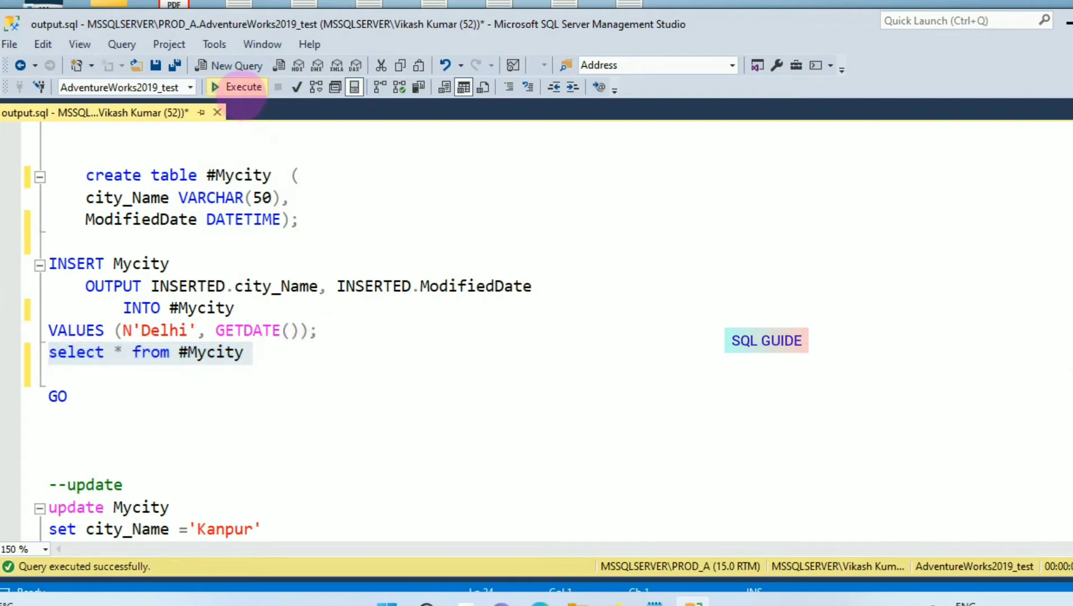
click(236, 87)
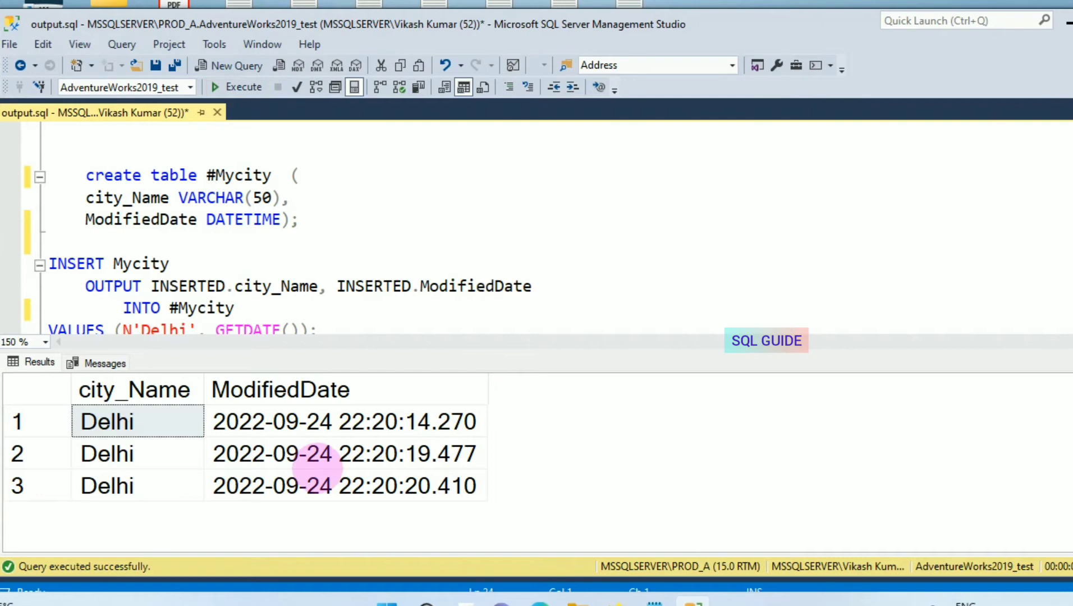
click(310, 219)
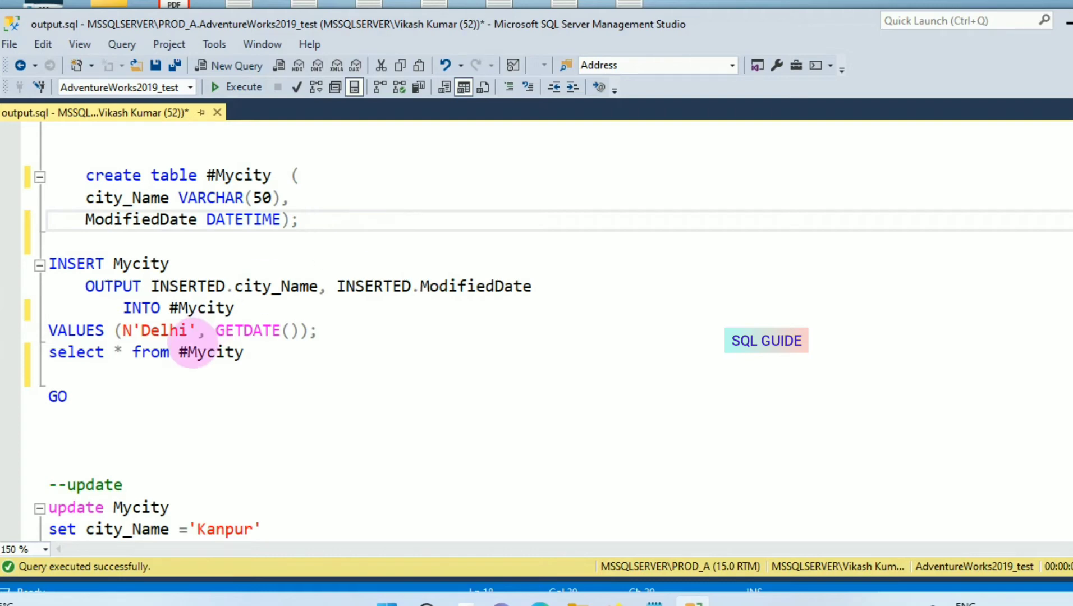
mouse_move(234, 286)
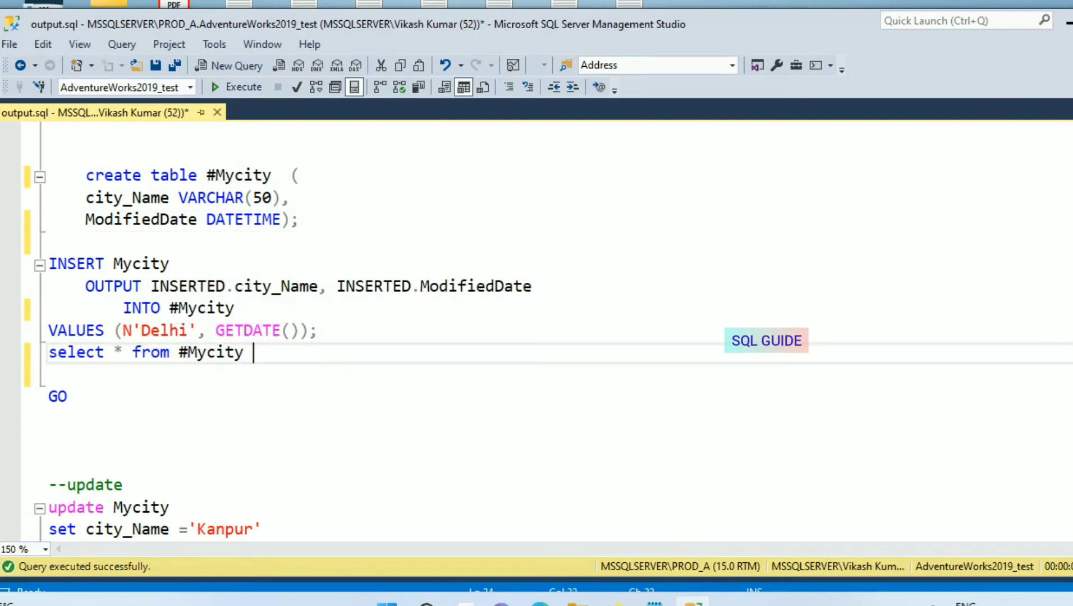
scroll(down, 3)
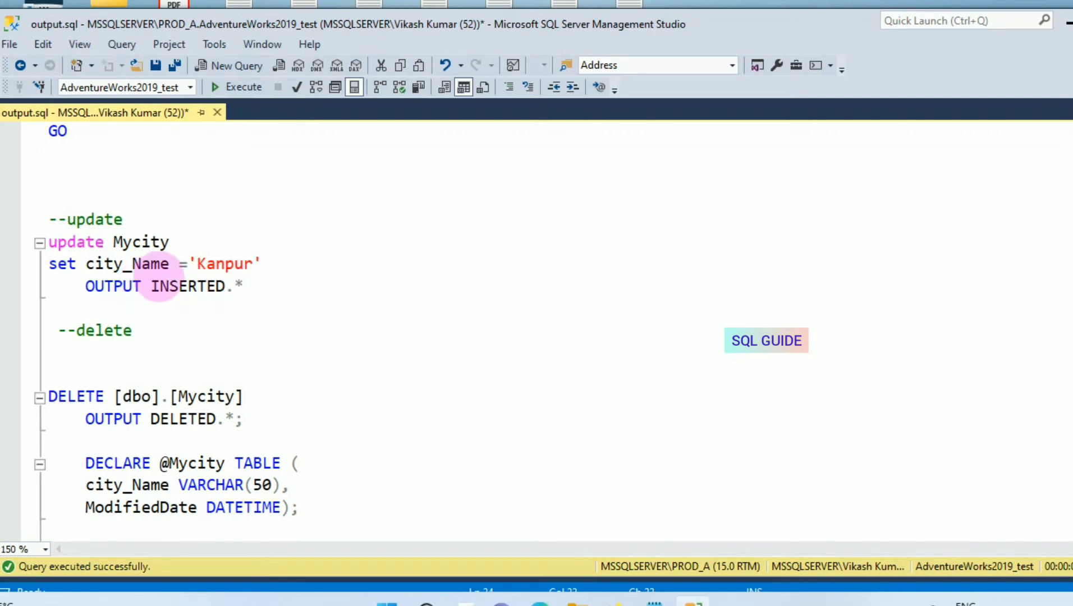
mouse_move(163, 286)
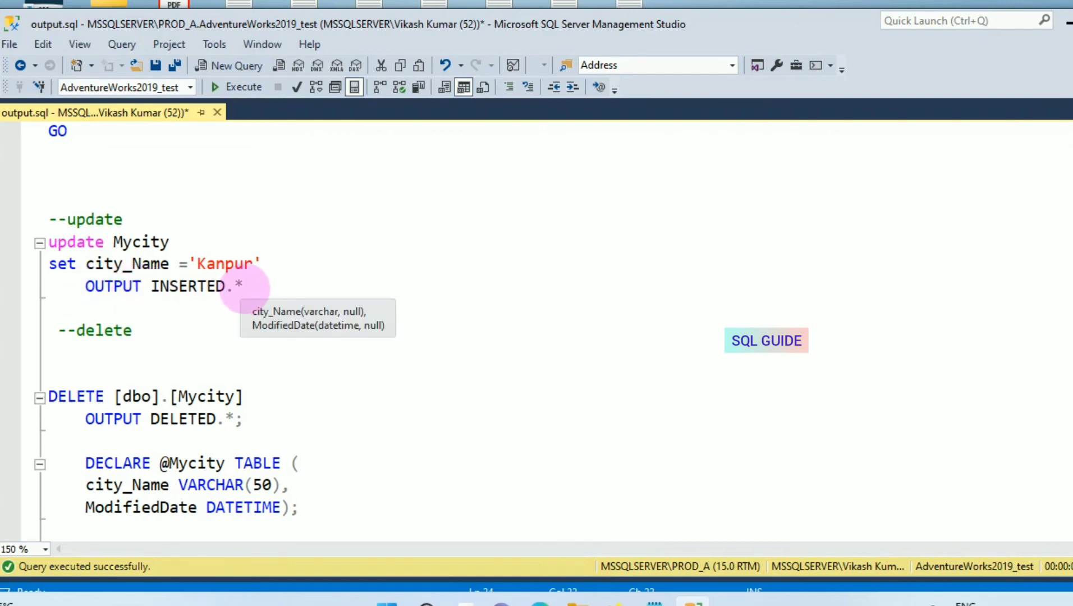
Step: Run the UPDATE with OUTPUT INSERTED.* returning four rows renamed Kanpur, then move on
drag(243, 287, 52, 199)
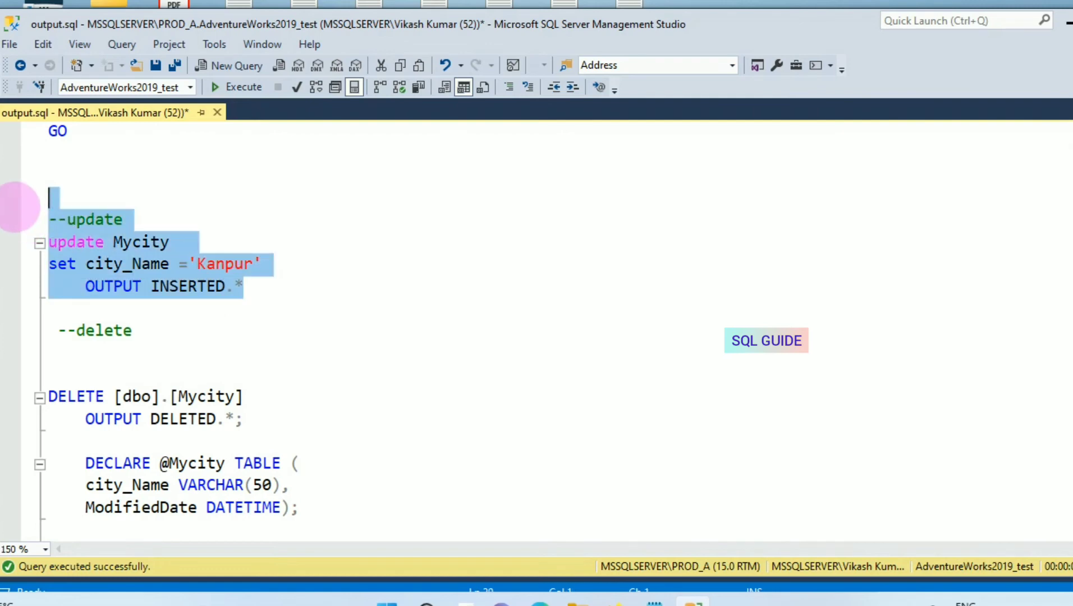
click(236, 86)
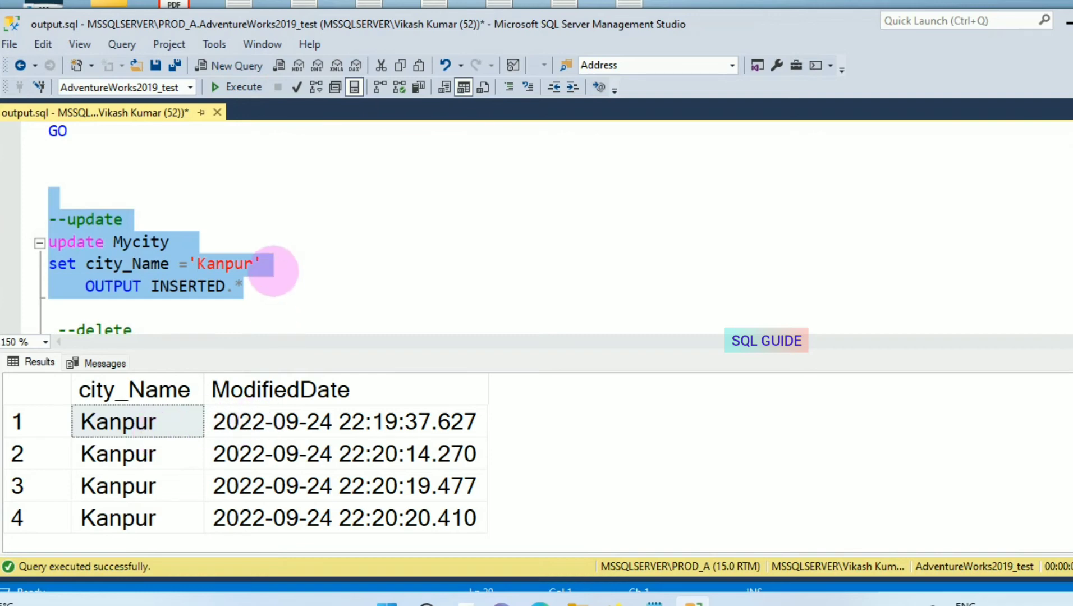
mouse_move(270, 294)
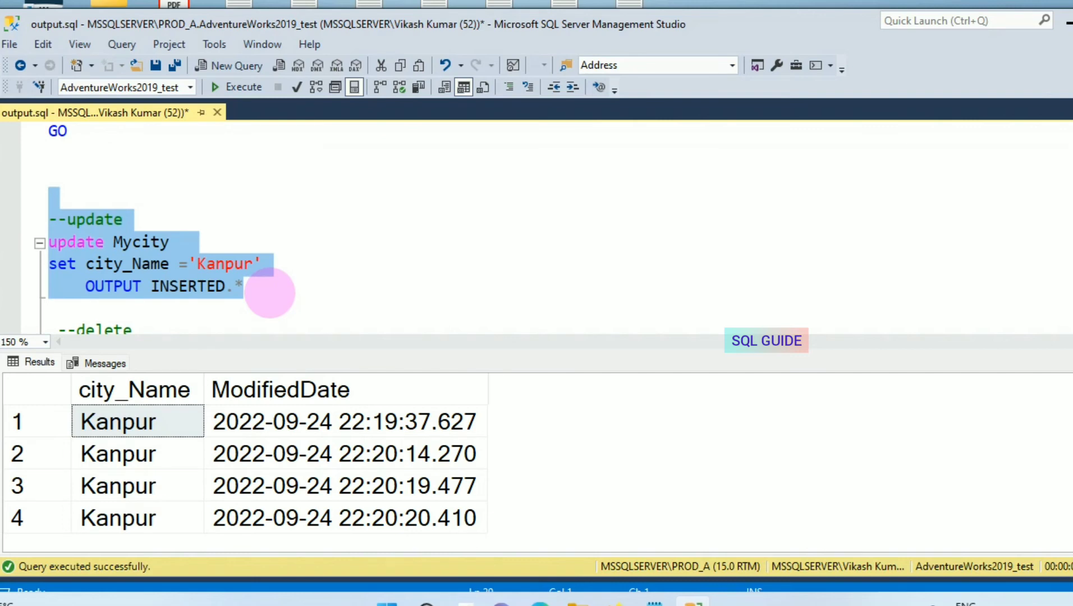
click(252, 287)
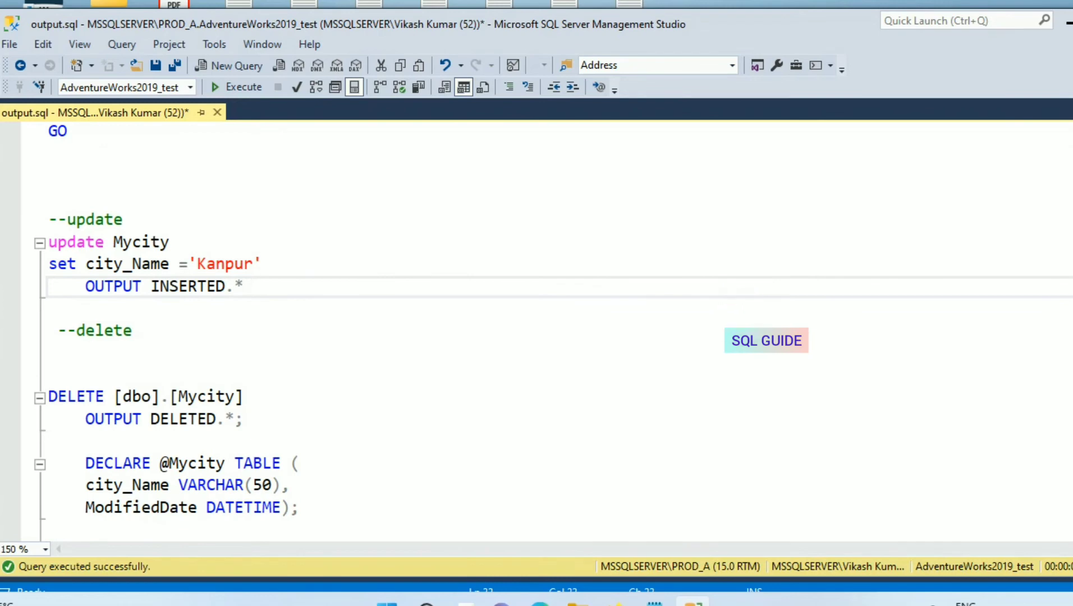
scroll(down, 3)
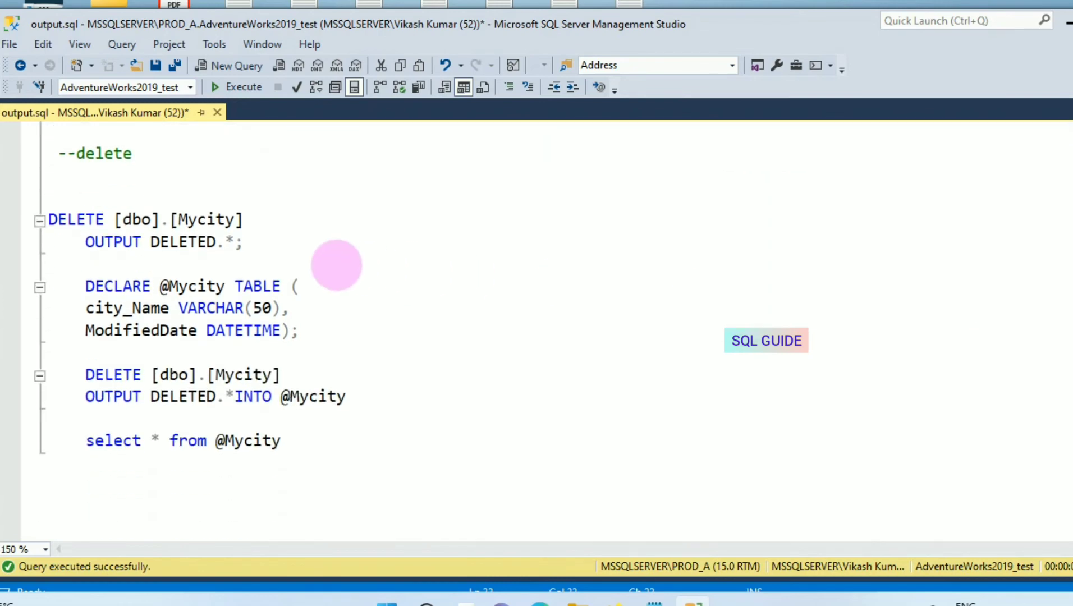
mouse_move(280, 243)
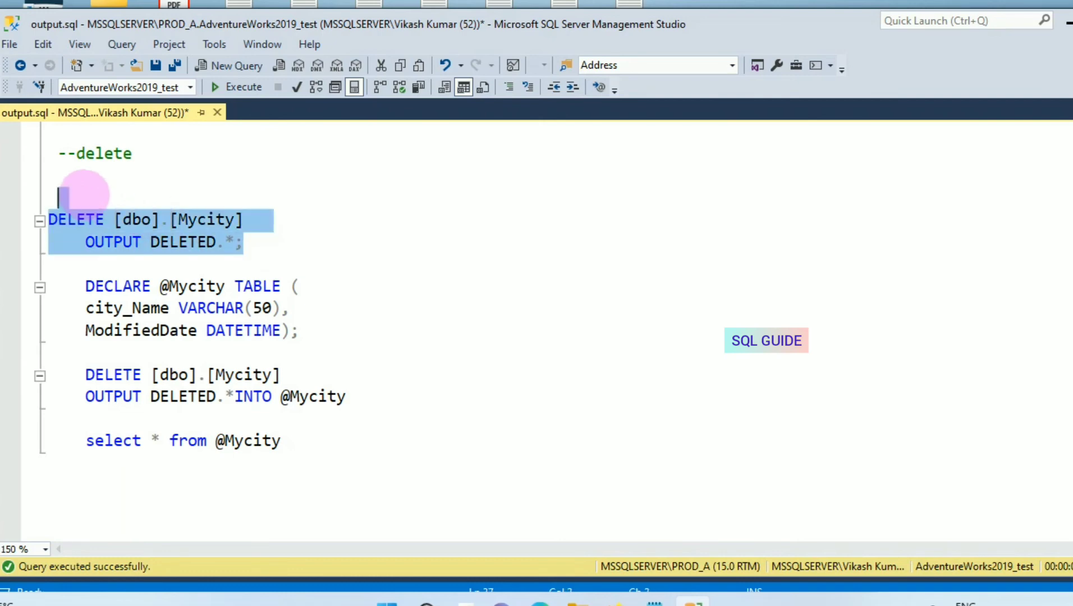
click(234, 86)
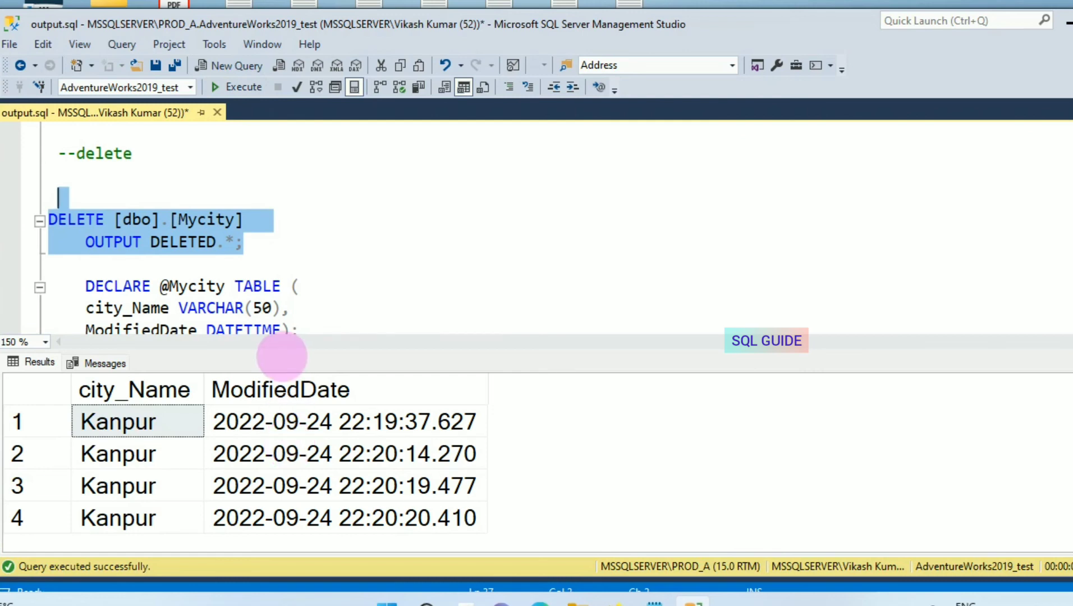
mouse_move(288, 395)
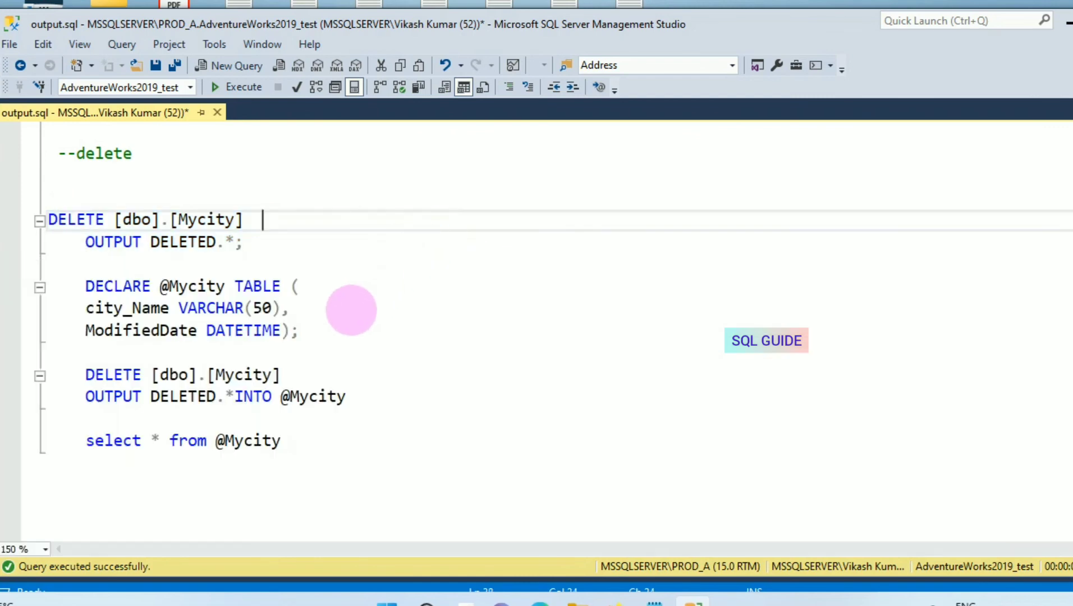
mouse_move(229, 362)
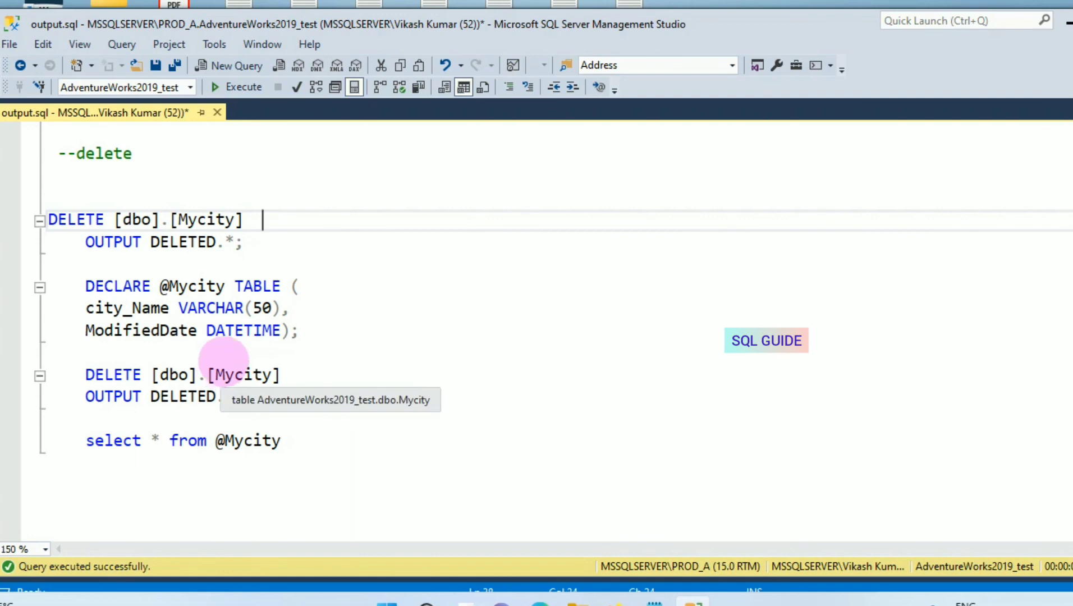
text(INTO @Mycity)
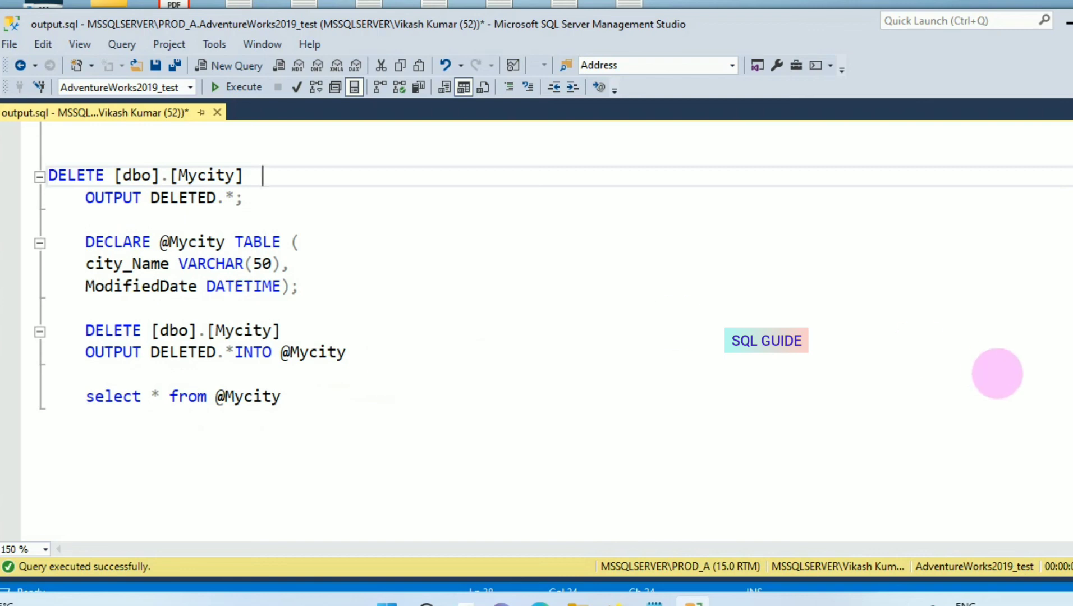
scroll(down, 3)
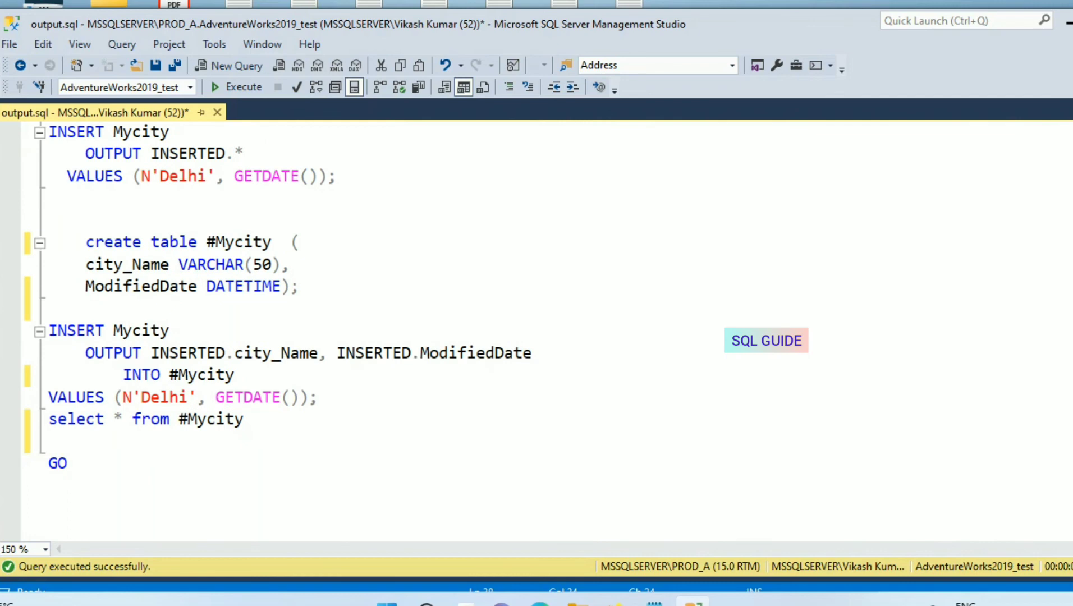
scroll(down, 3)
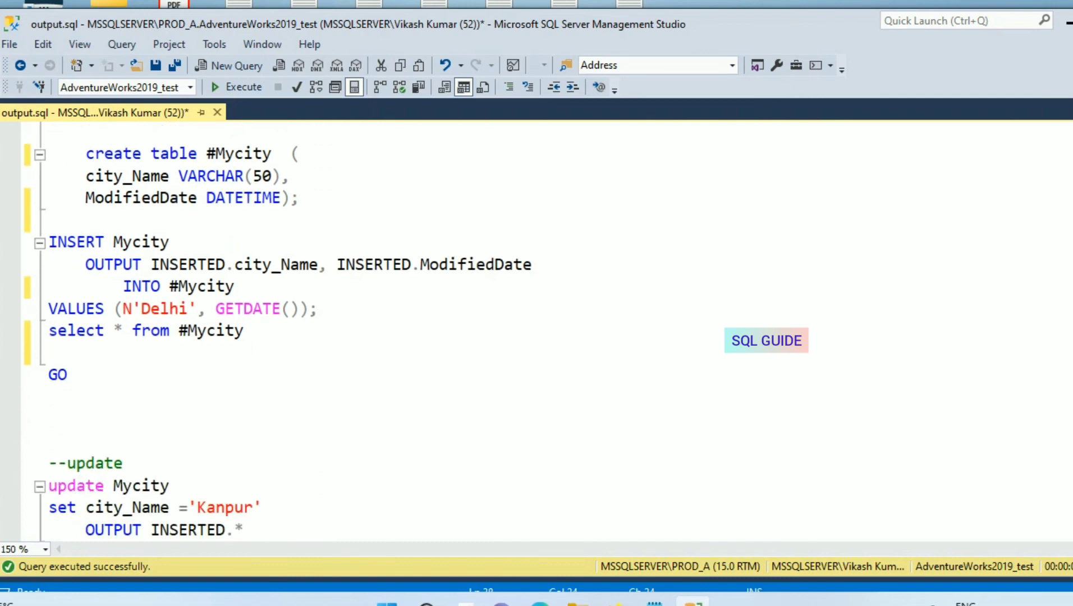